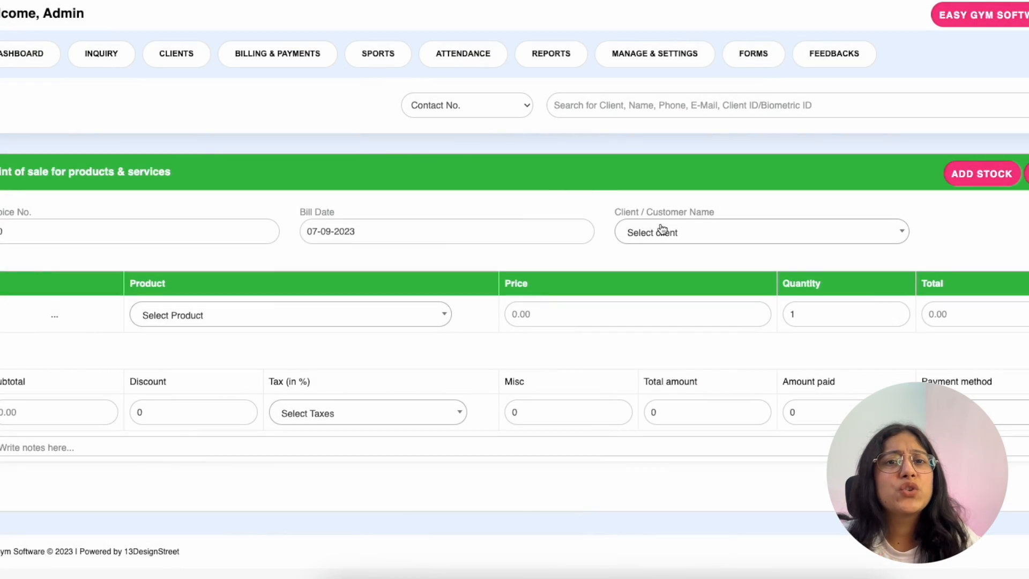
click(761, 231)
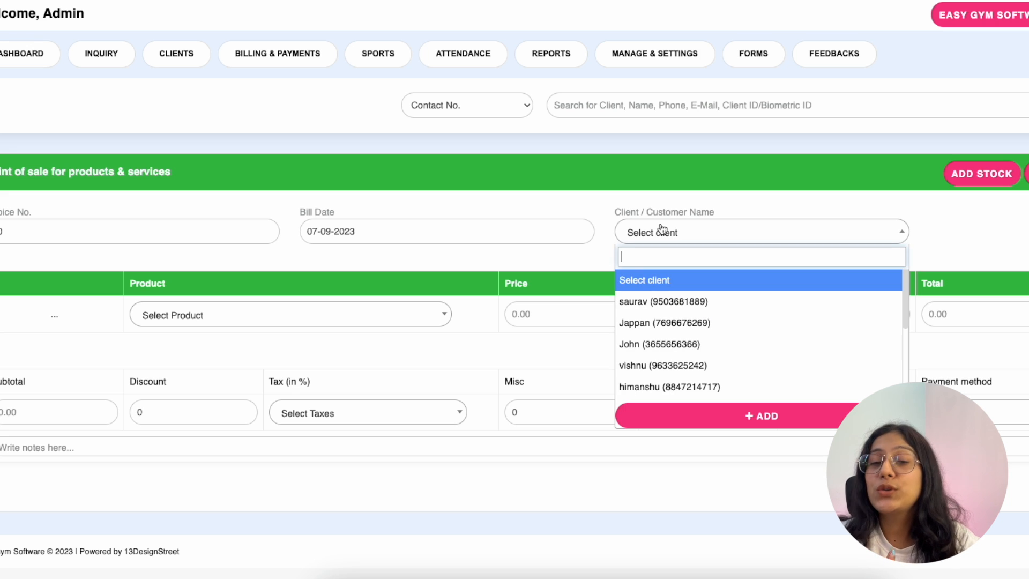
text(joe)
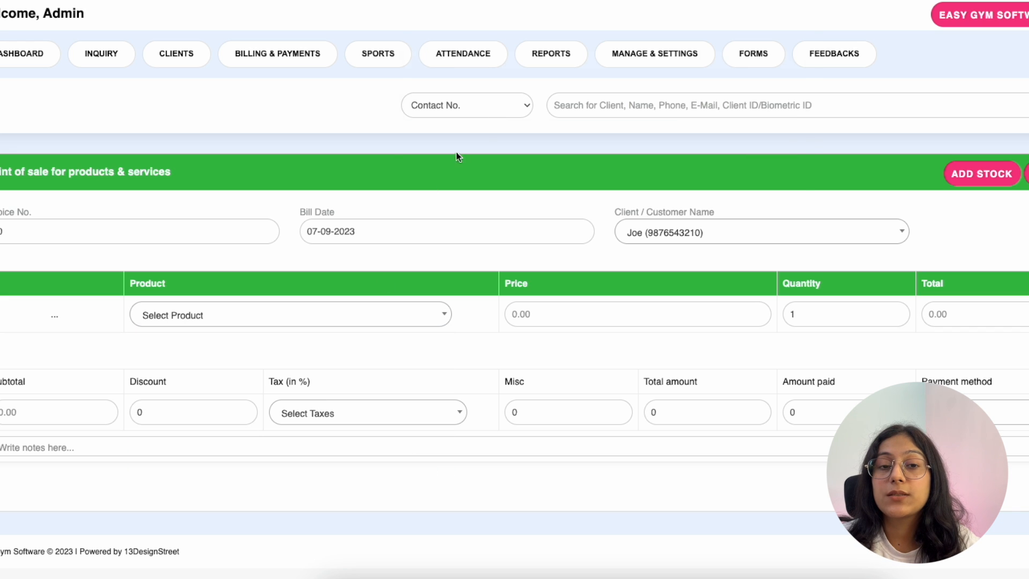
text(Test Service)
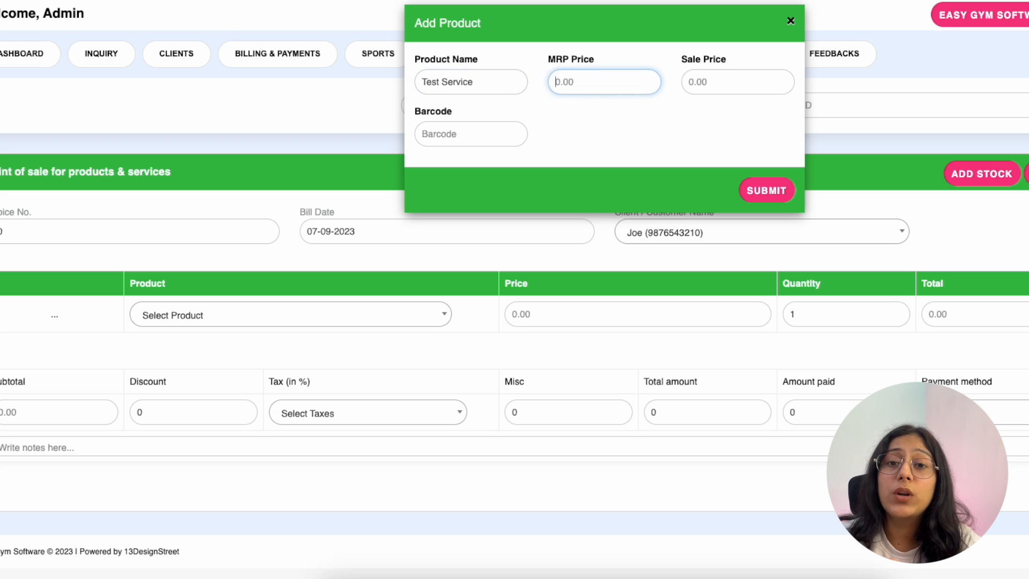
Submit the Test Service product with MRP 100 and sale price 90 so the bill line totals 90
text(9)
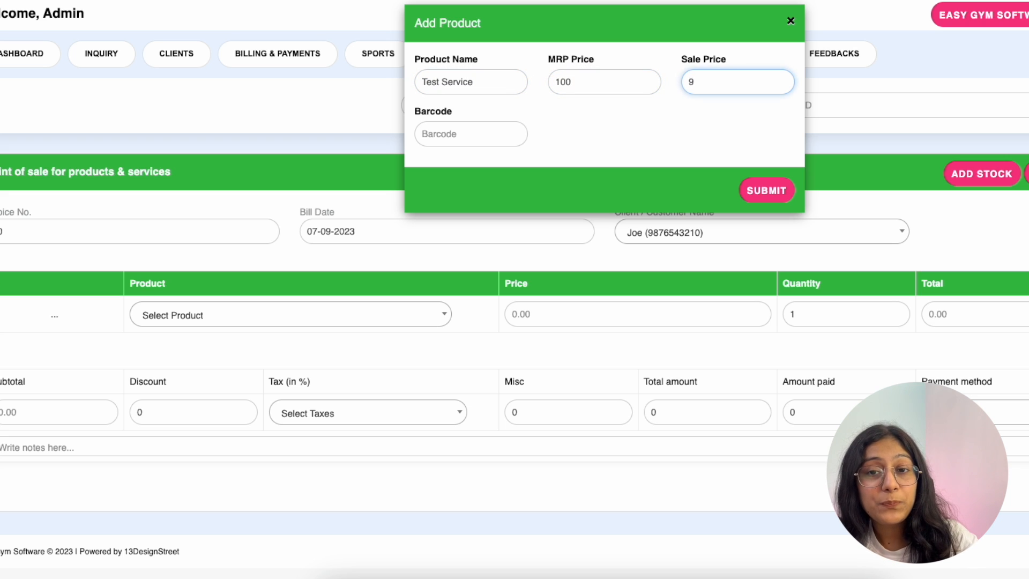
text(0)
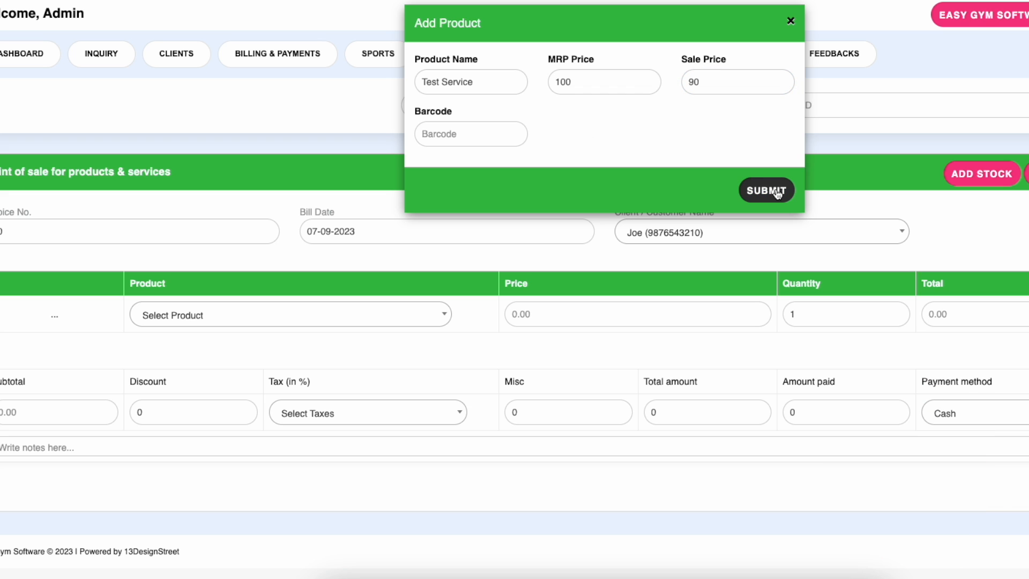
click(766, 190)
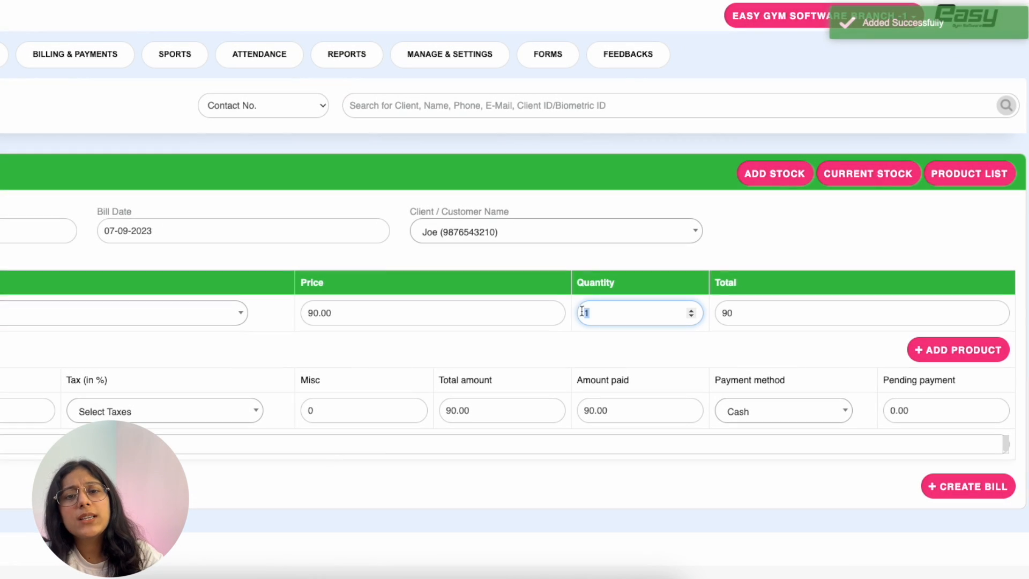